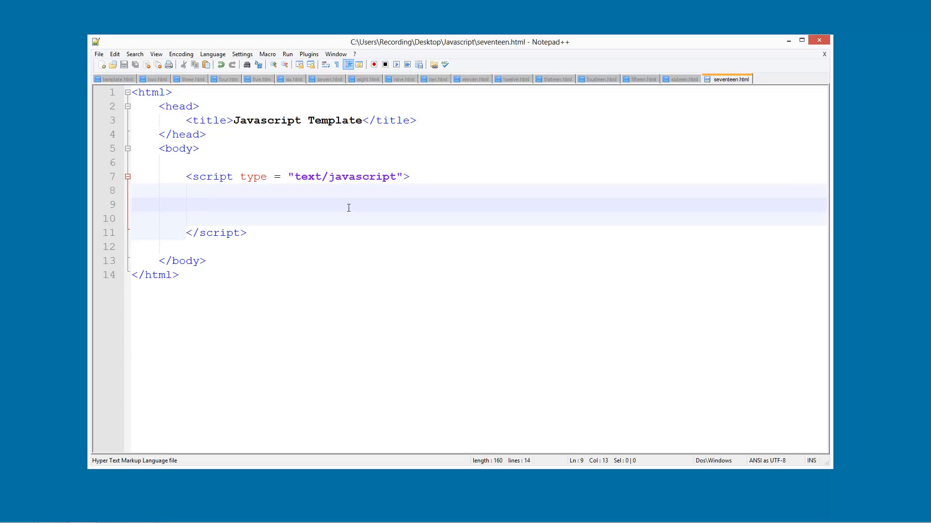
Declare var username = "bob"; inside the script tag
text(var us)
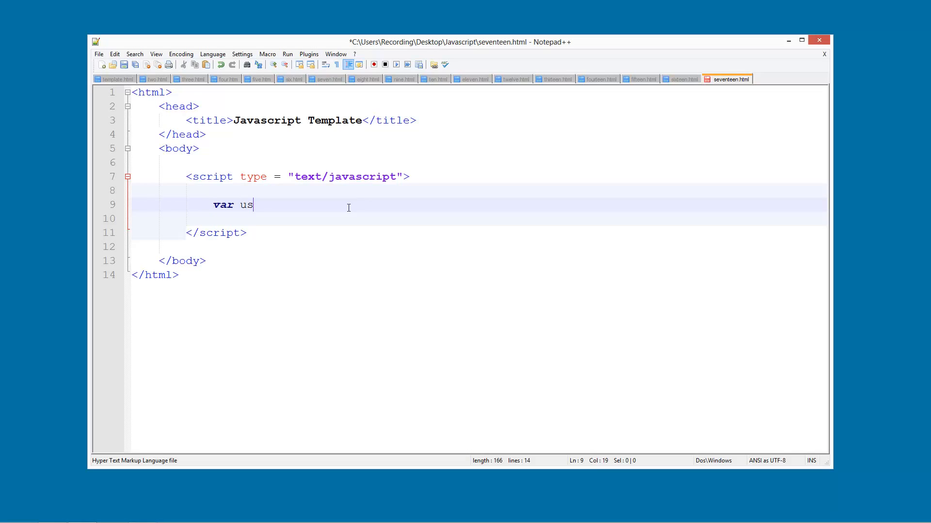
text(ername = ")
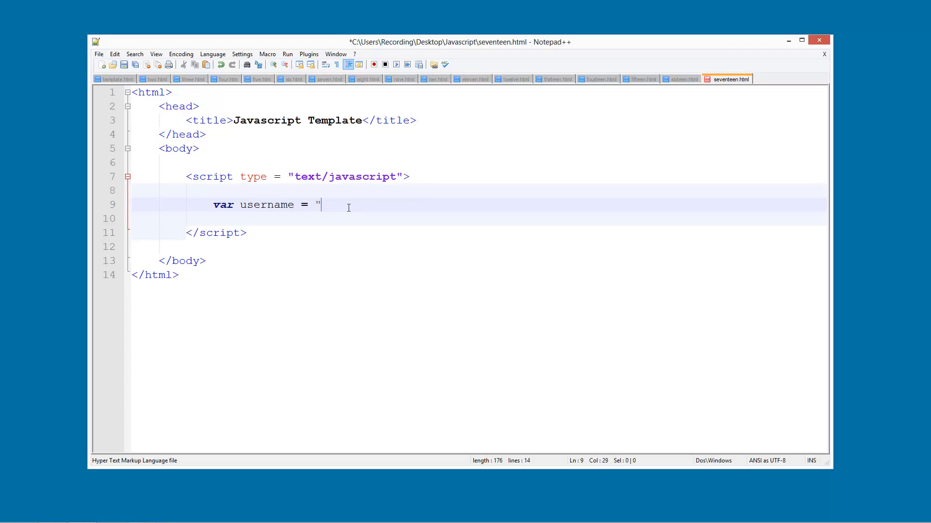
text(bob")
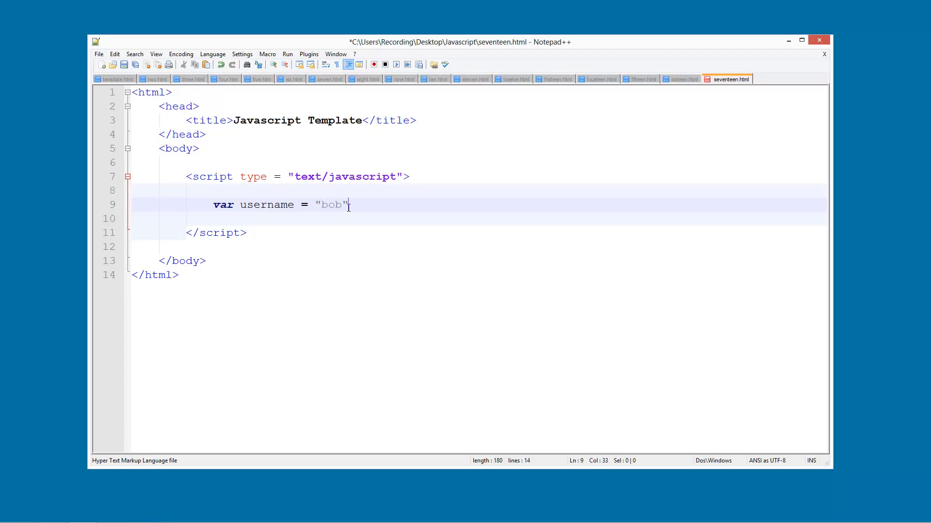
text(;)
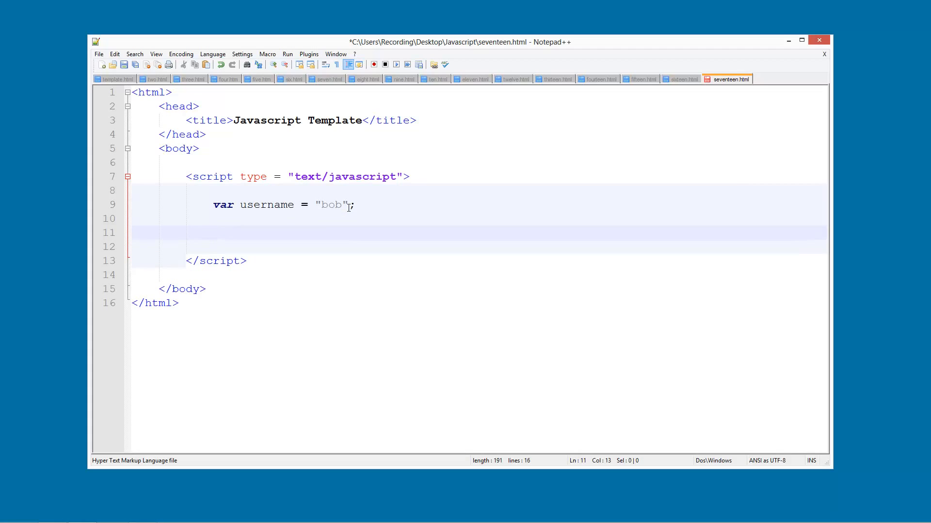
Add a switch(username) block with blank lines inside its braces
text(switxc)
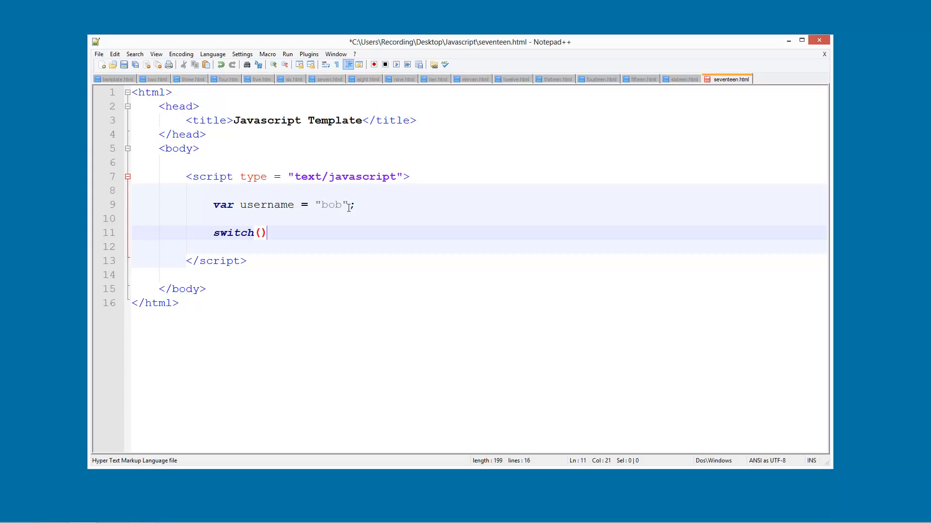
key(Left)
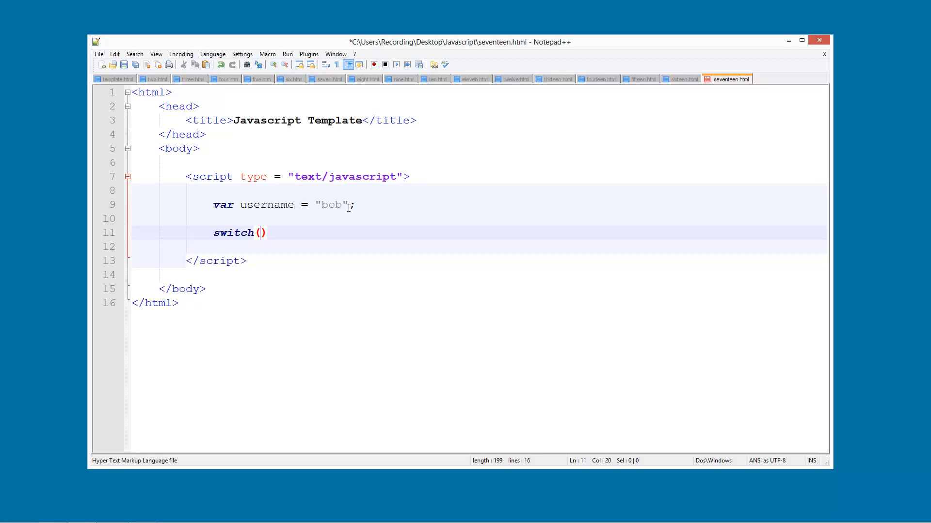
text(username)
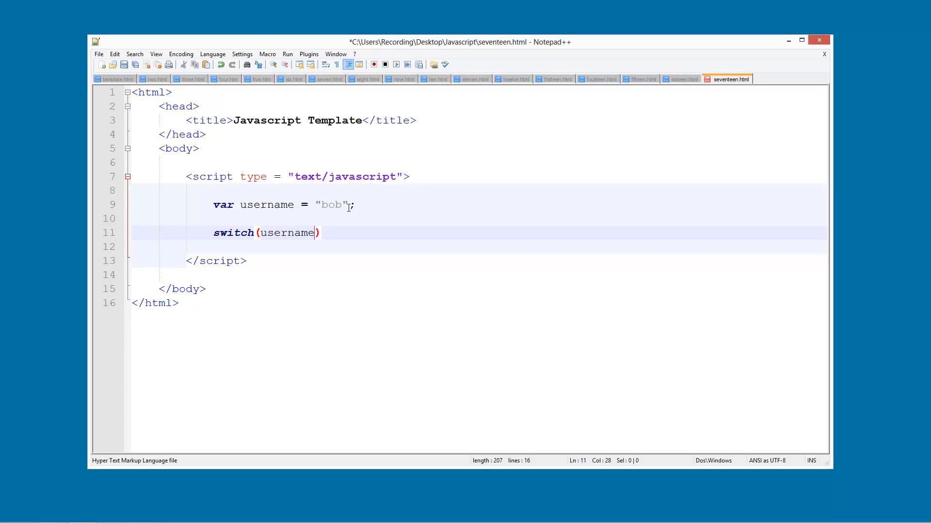
double_click(266, 205)
text( {)
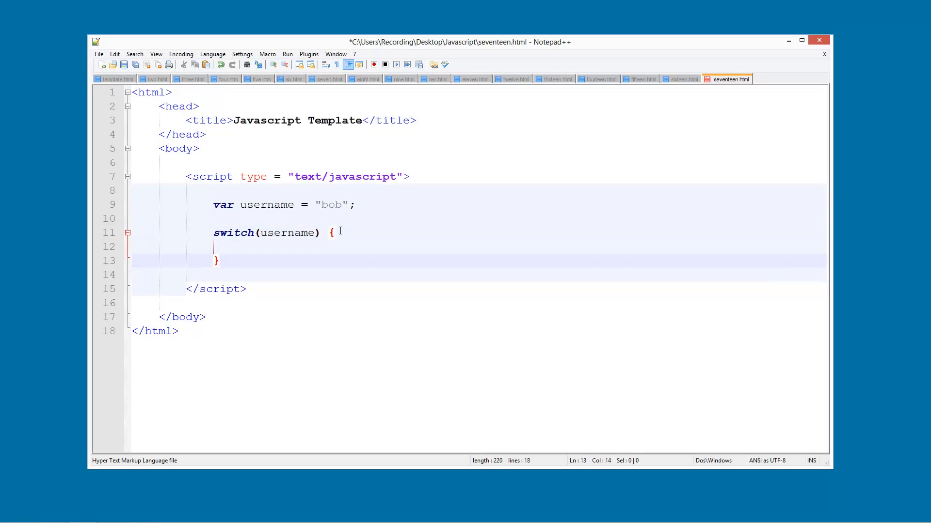
key(Enter)
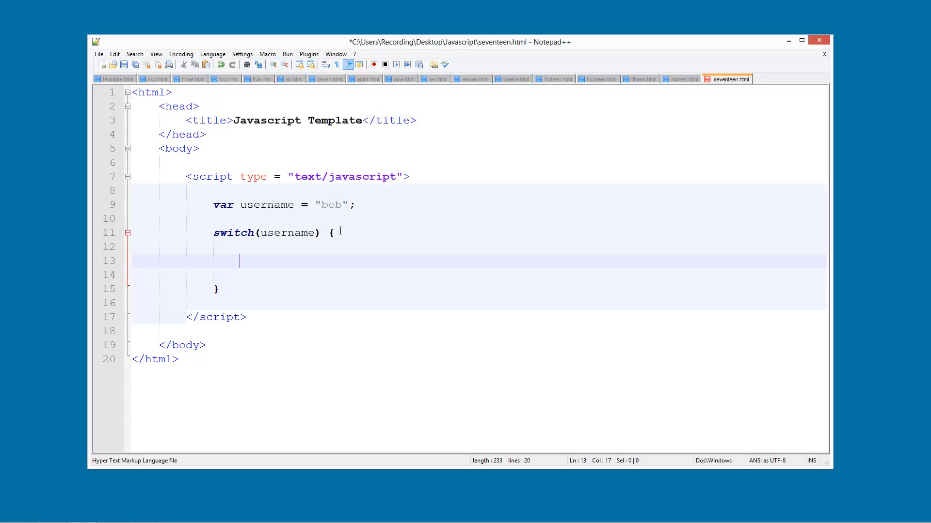
Write case "bob": with alert("Hello Bob") on the indented line below
text(ca)
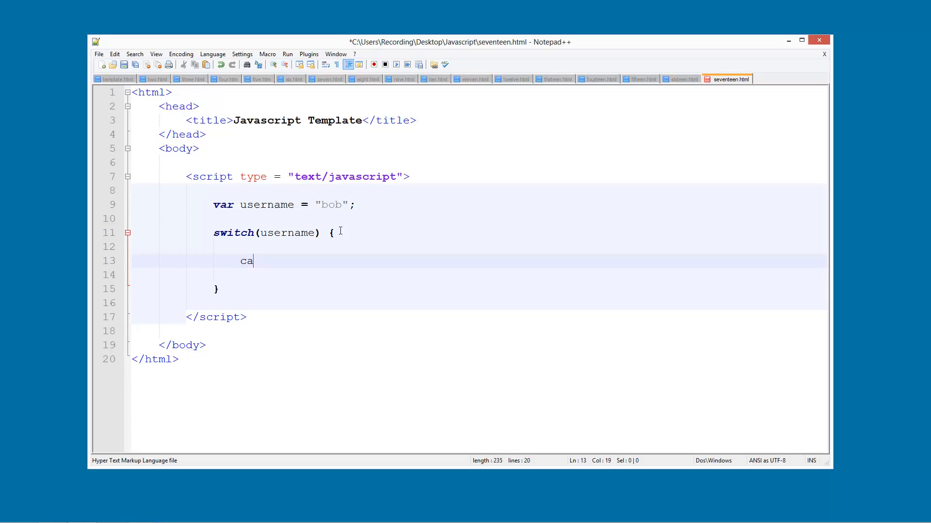
text(se)
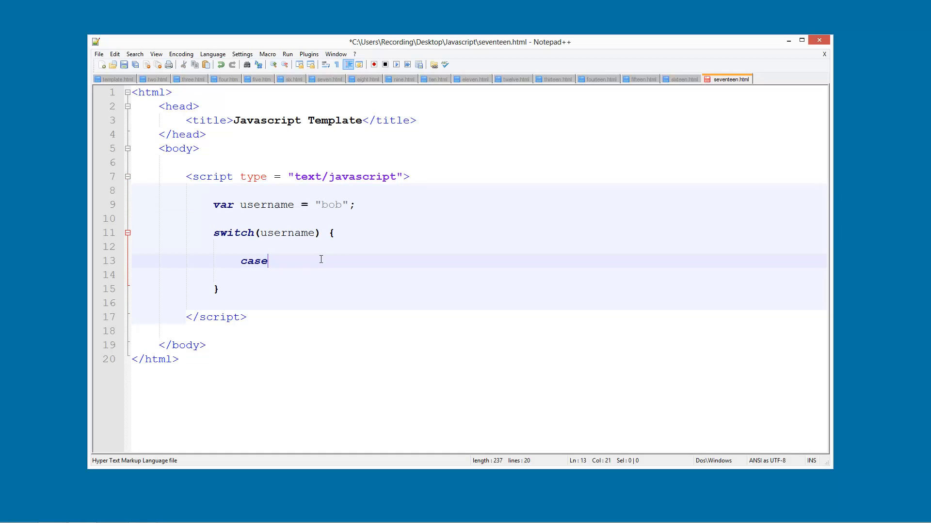
text("")
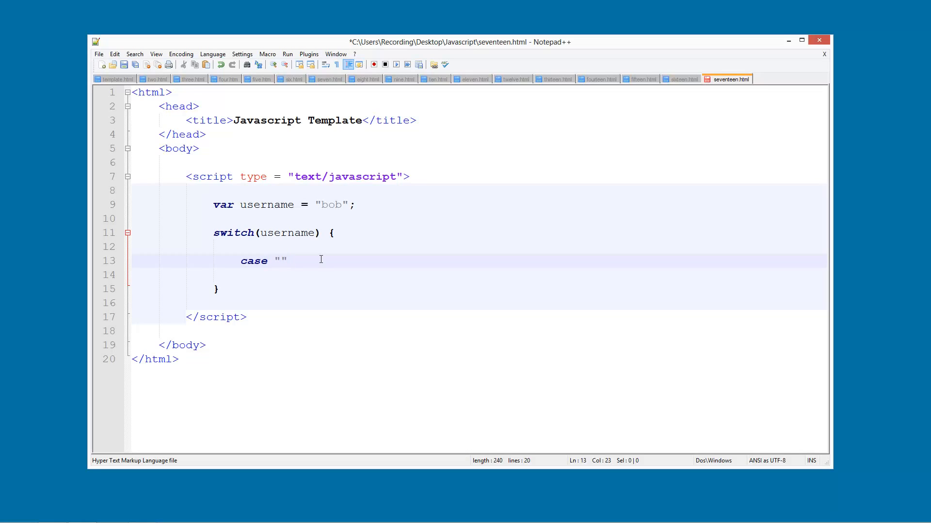
key(Left)
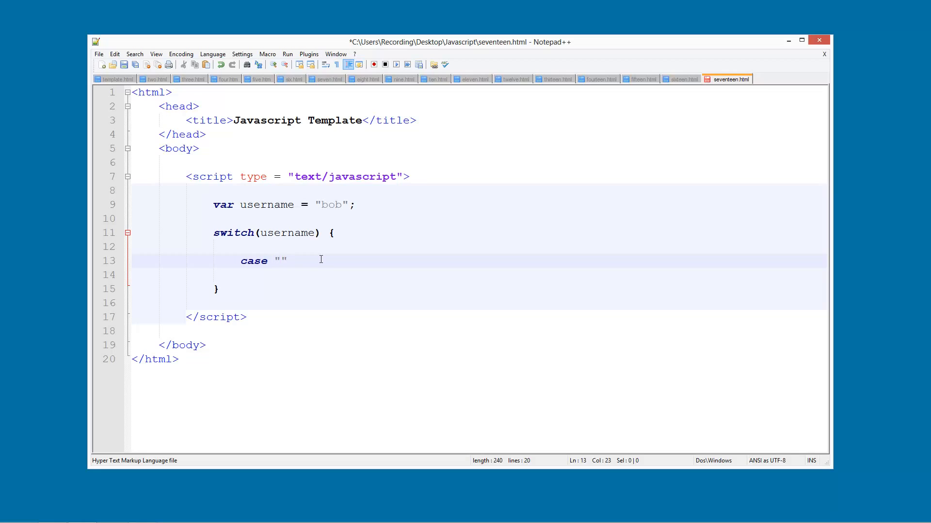
text(bob)
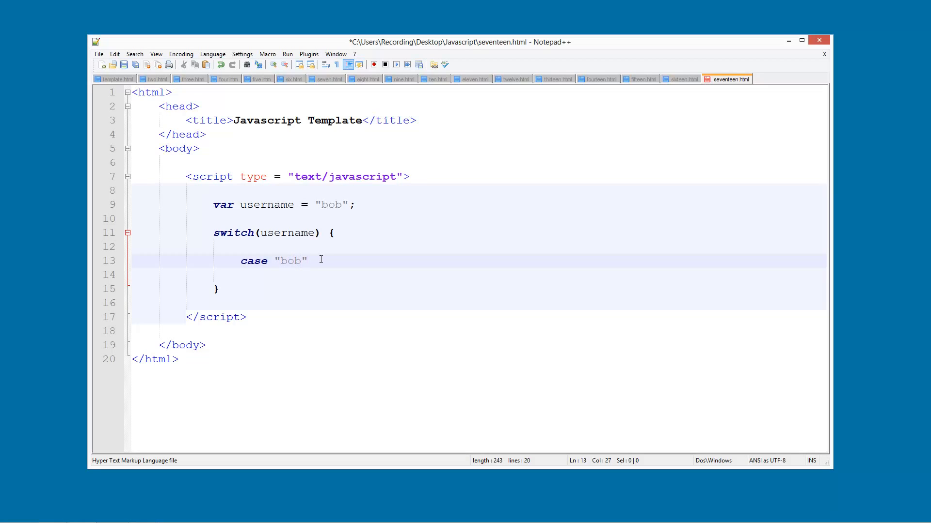
text(:)
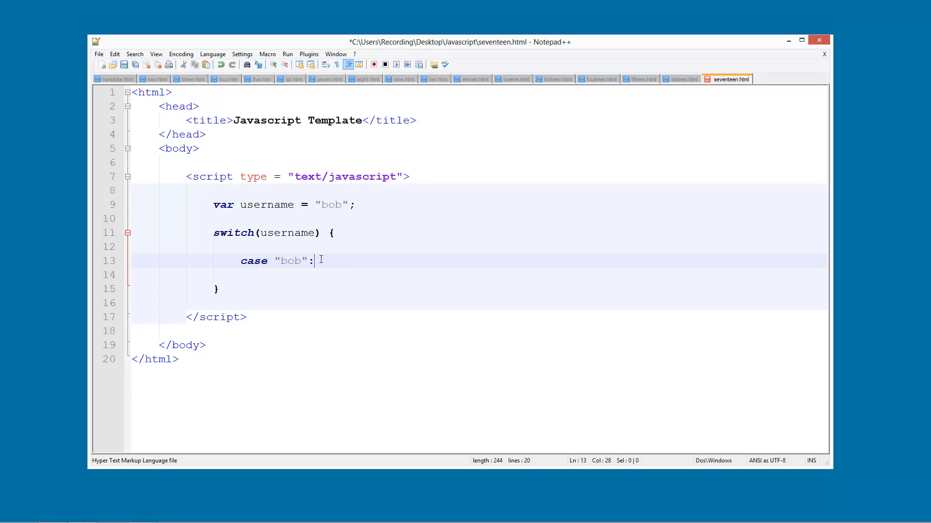
key(enter)
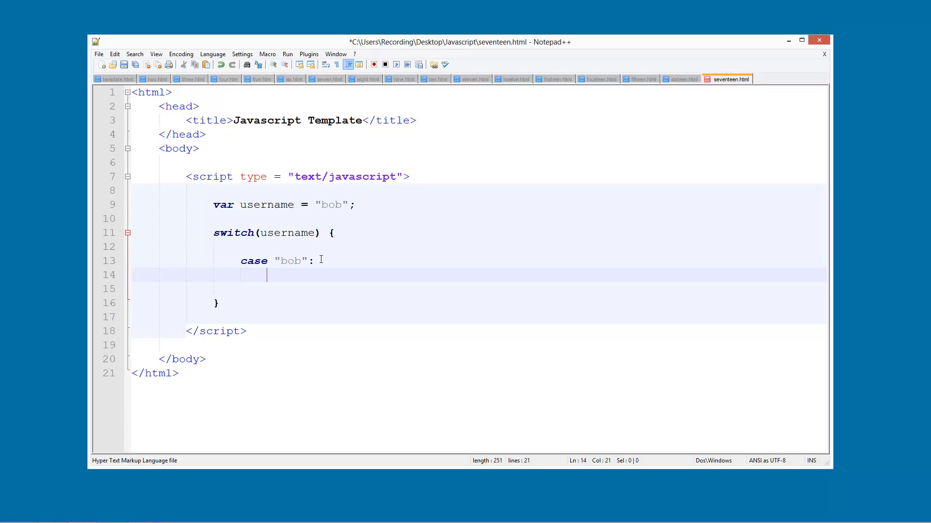
text(alert())
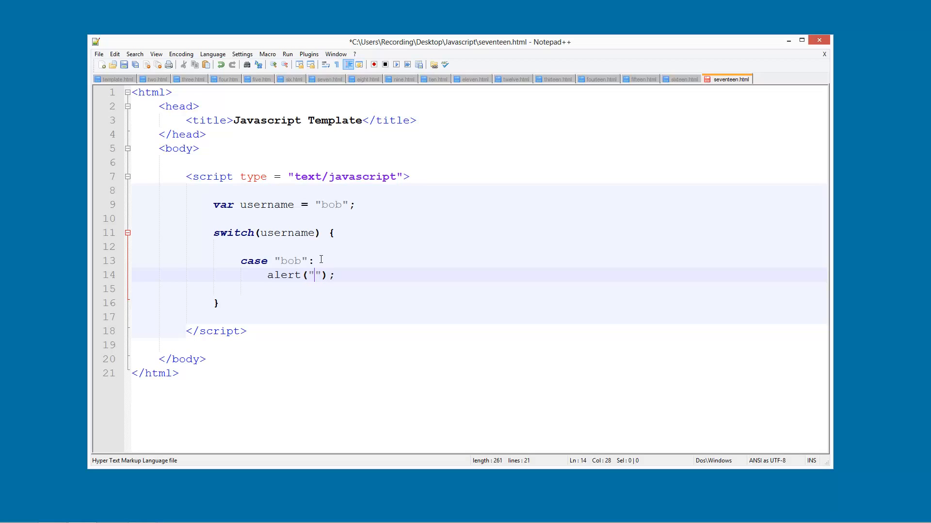
text(Helol)
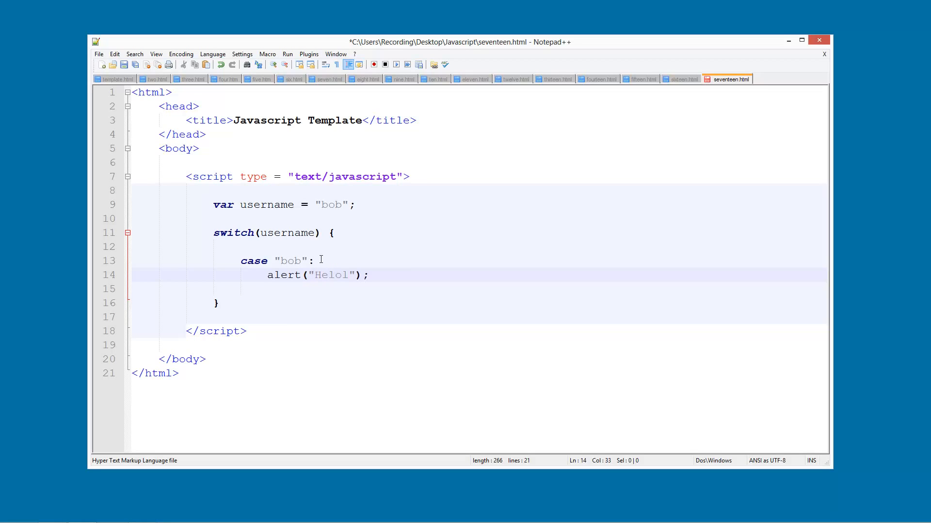
text(Hello Bob)
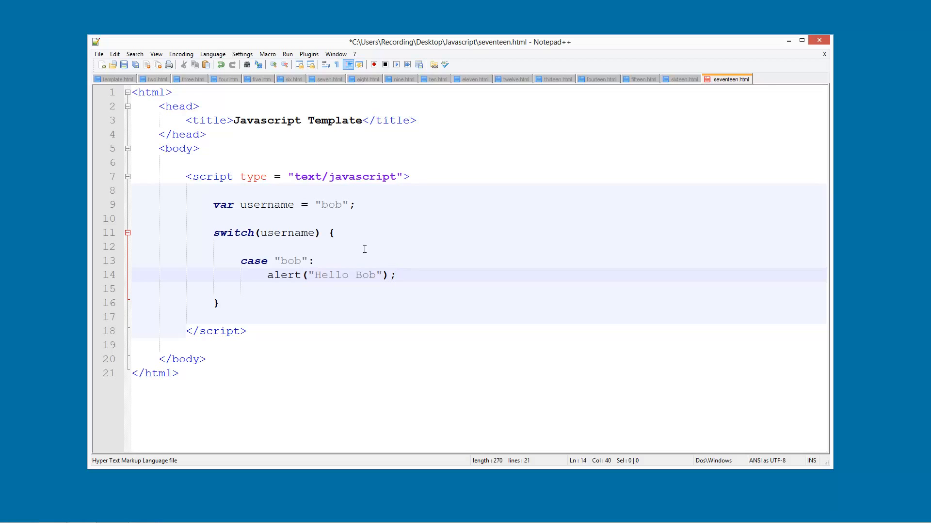
Launch seventeen.html in Chrome, dismiss the Hello Bob alert, and close the browser
click(287, 54)
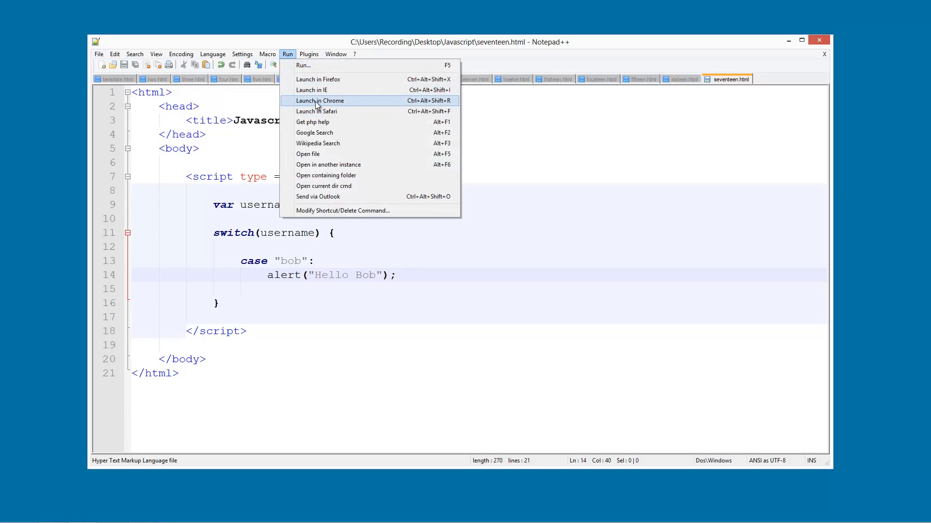
click(320, 100)
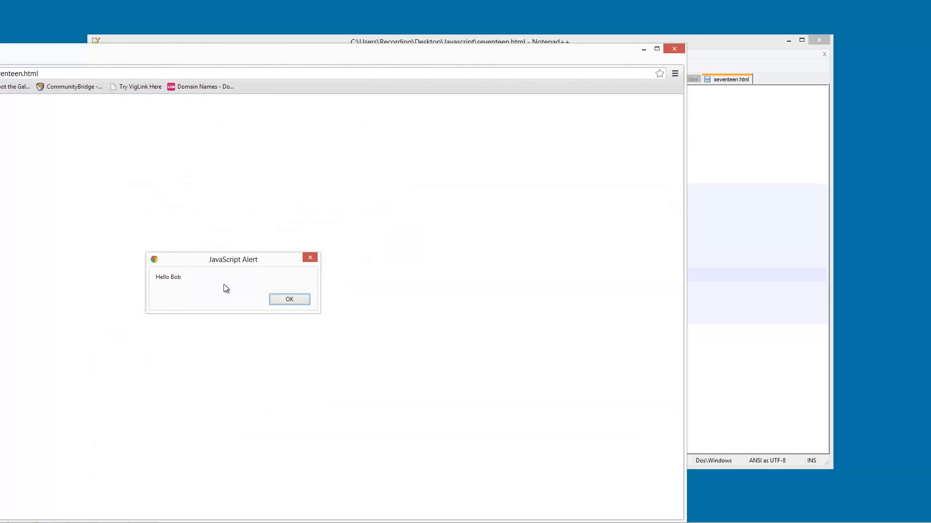
click(289, 299)
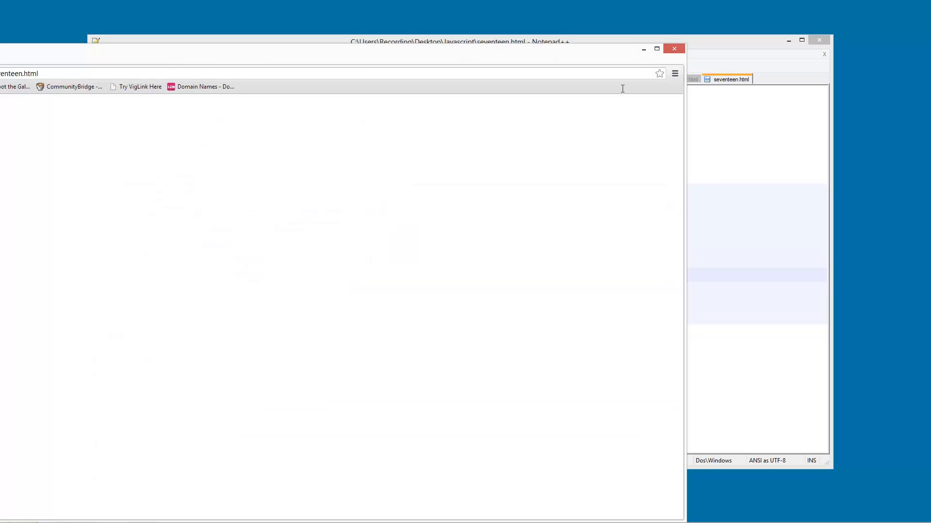
click(457, 42)
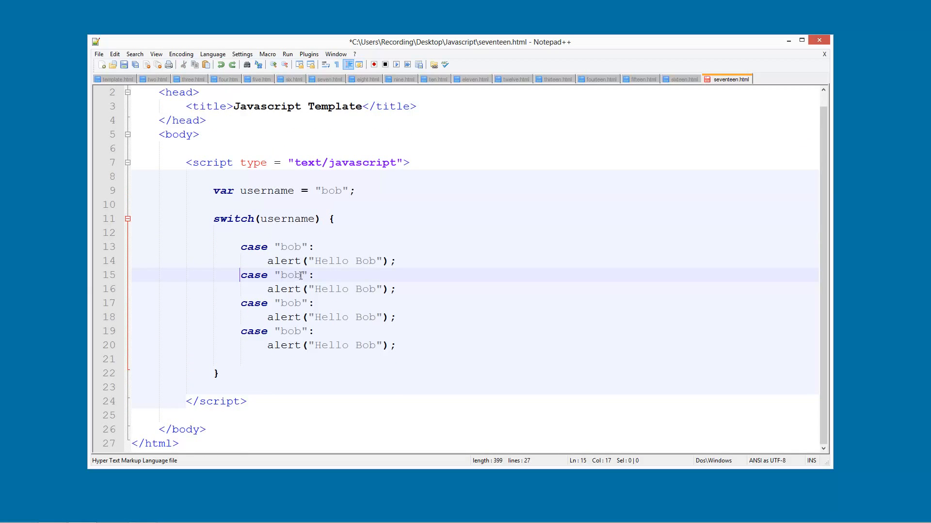
Rename the copied cases to ben, tom and james and reword the ben alert to 'Hola Ben!'
text(en)
click(278, 303)
text(tom)
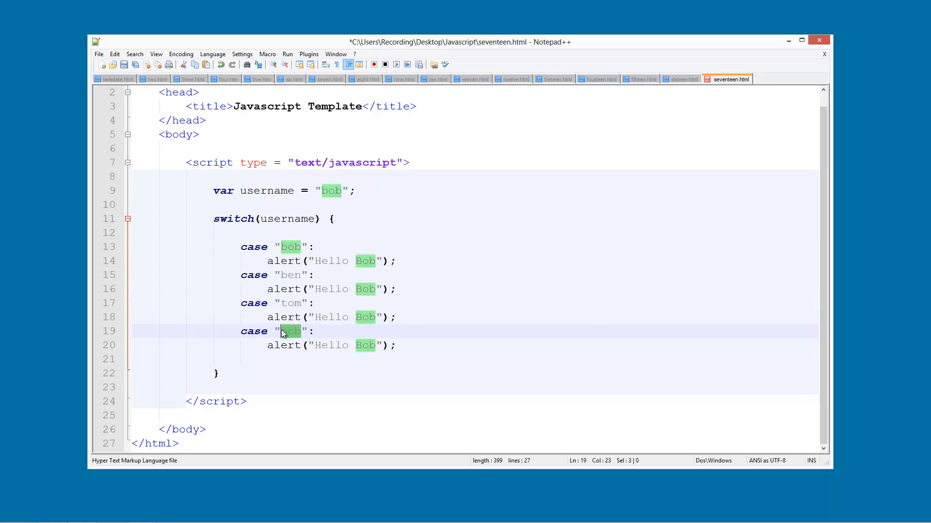
text(sam)
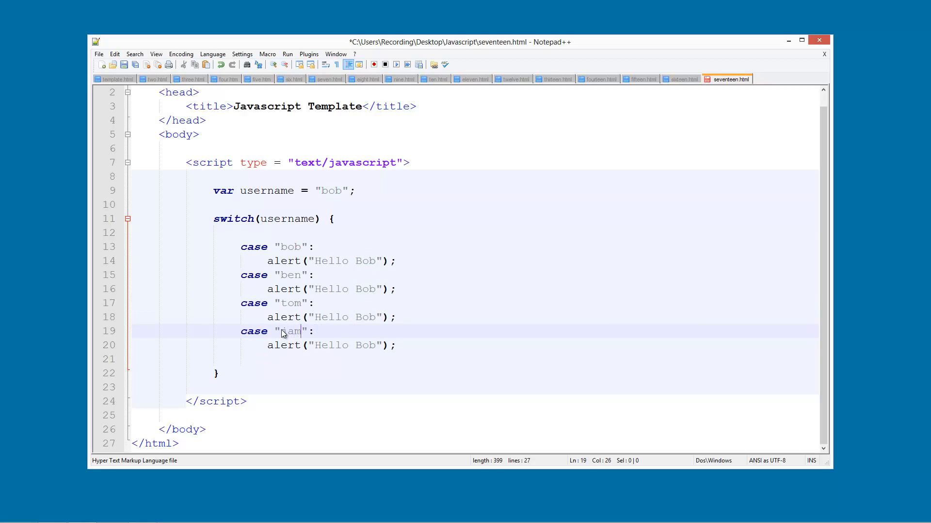
text(james)
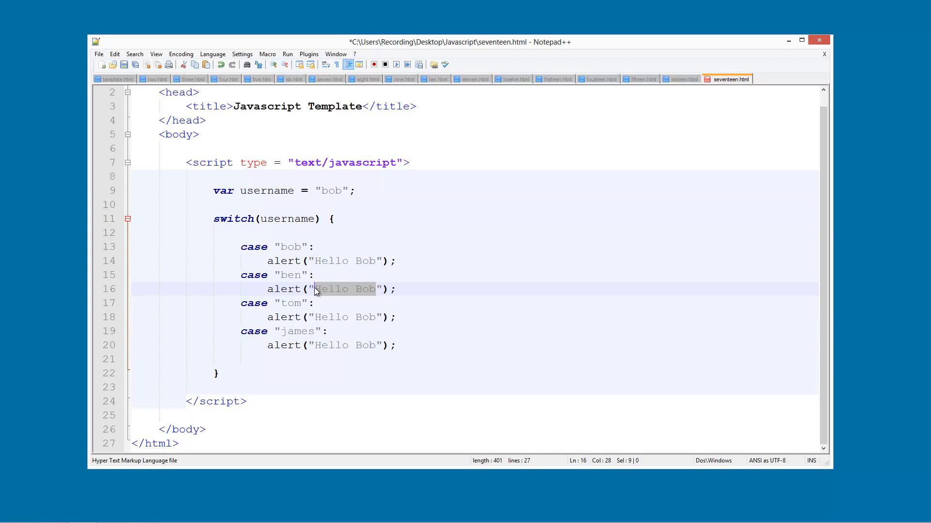
text(Hola)
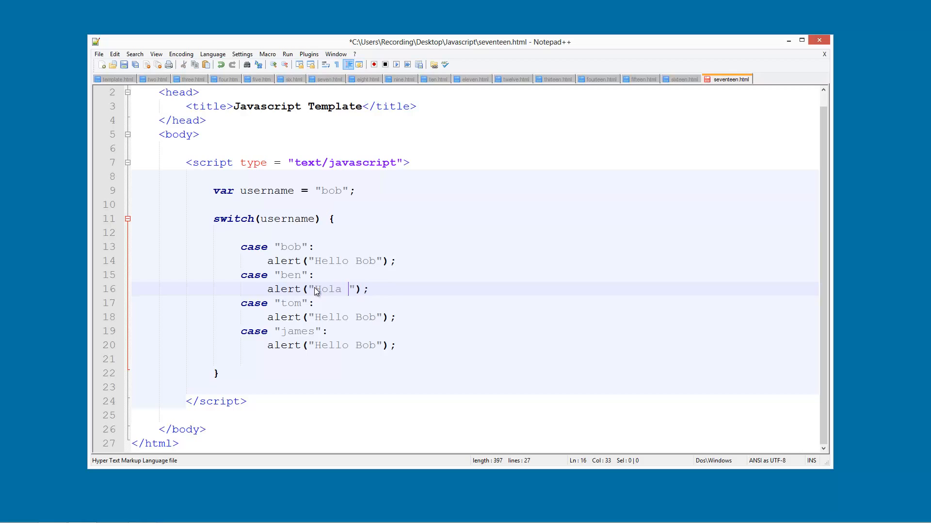
text(Bob)
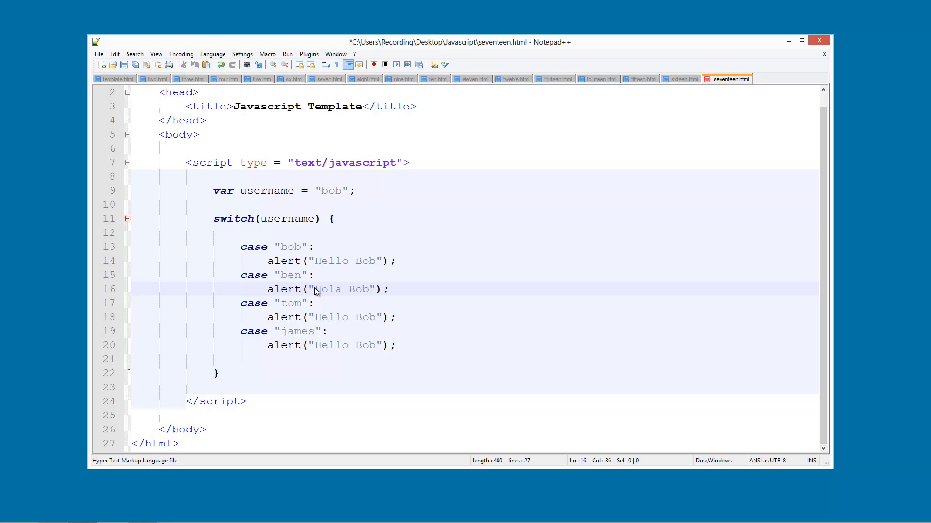
text(!)
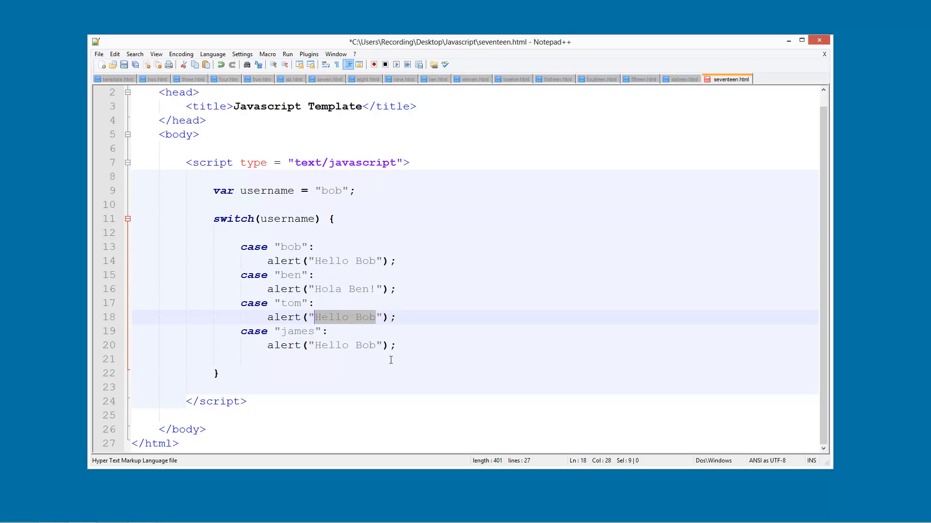
Change the tom and james alerts to 'Your name is Tom' and 'You're James!', then launch in Chrome
text(Your nam)
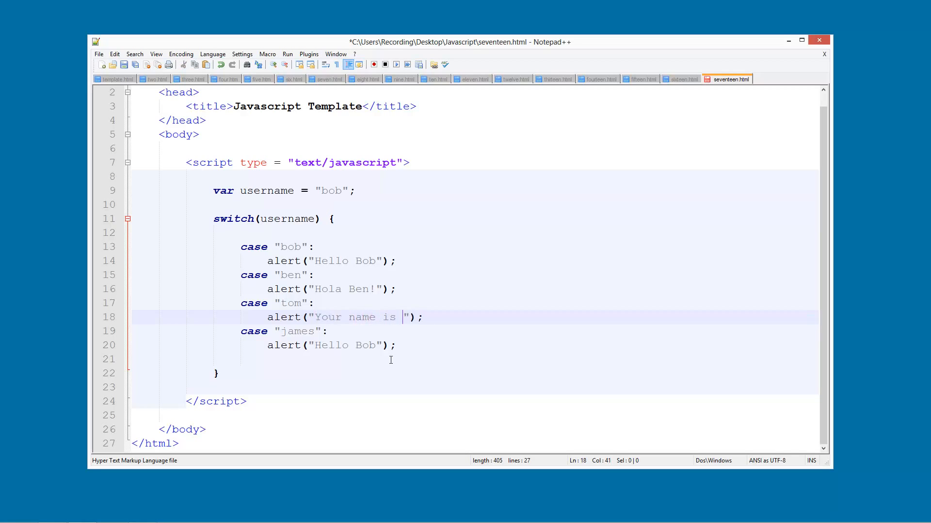
text(Tom)
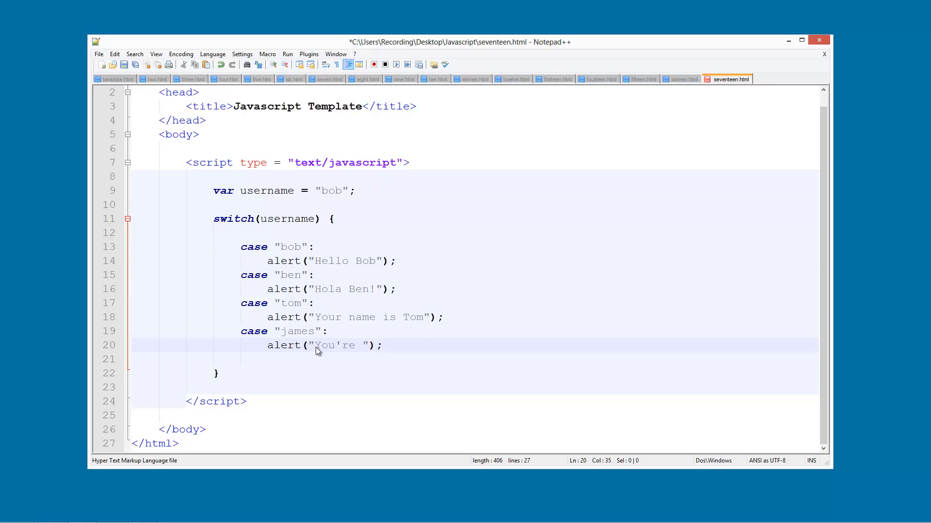
text(James)
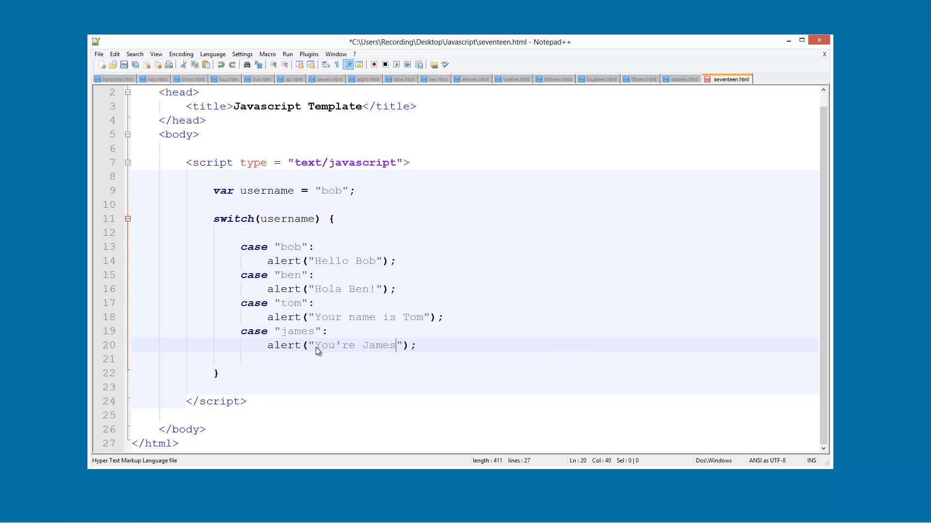
text(!)
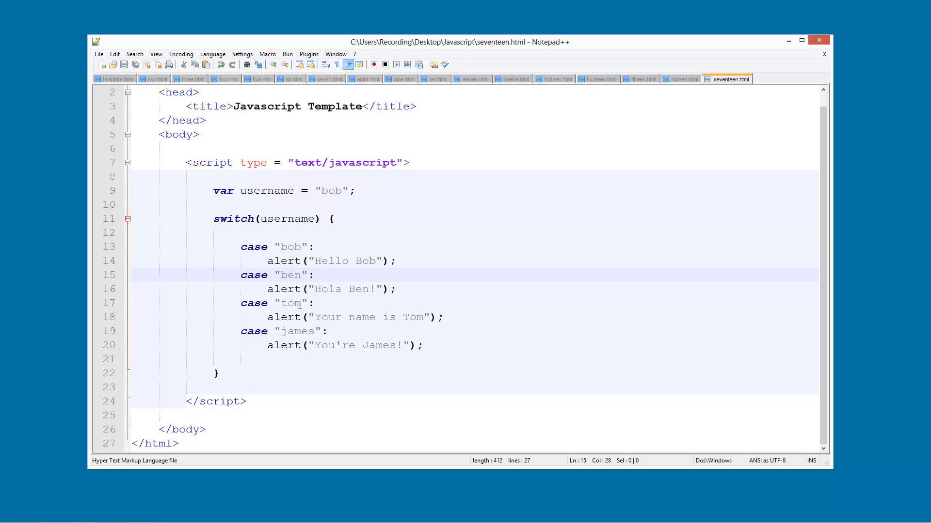
double_click(276, 303)
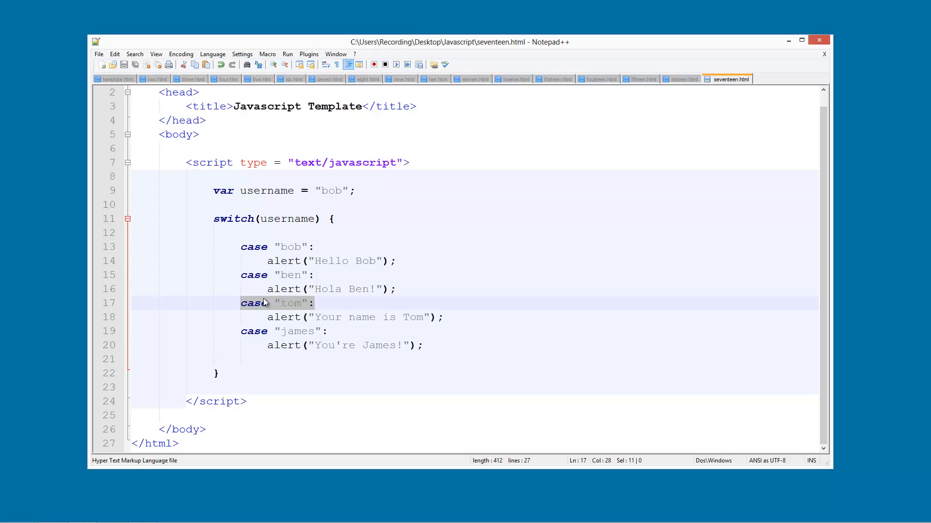
click(273, 304)
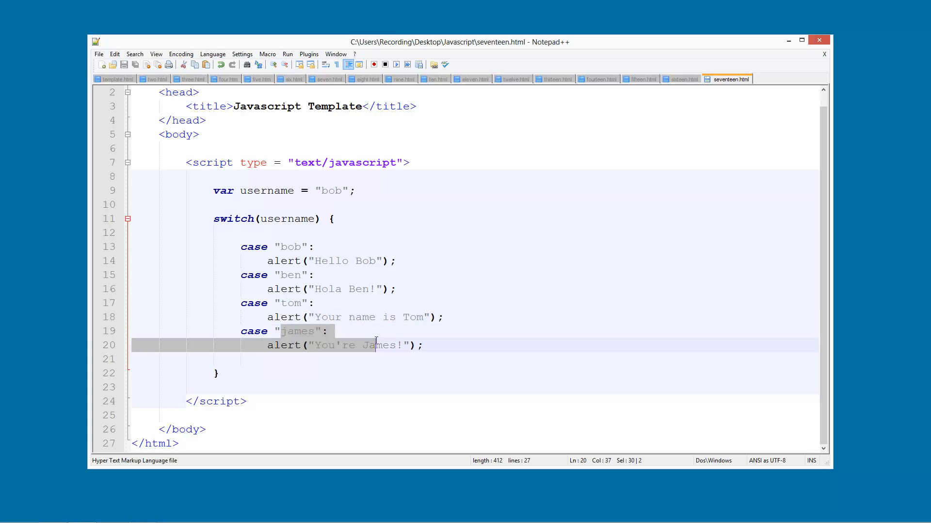
click(313, 345)
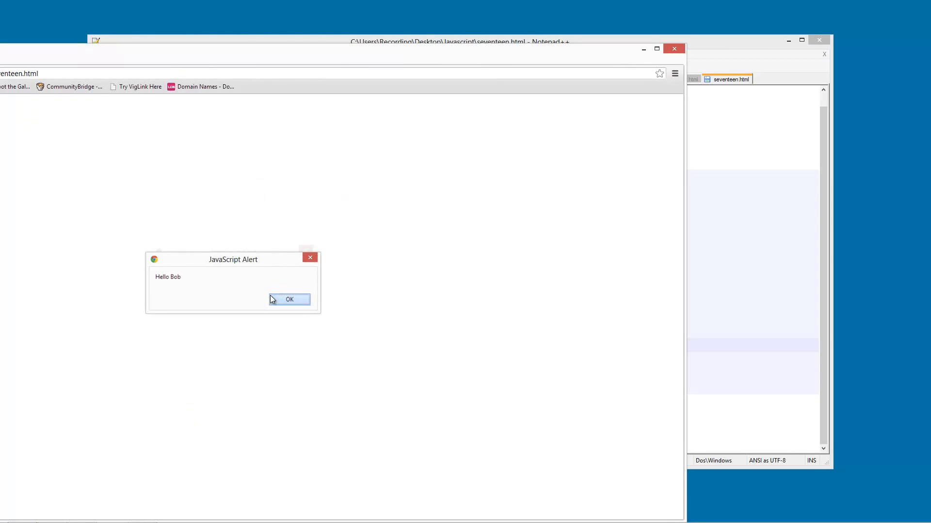
Dismiss the cascading Hello Bob, Hola Ben! and You're James! alerts
click(288, 299)
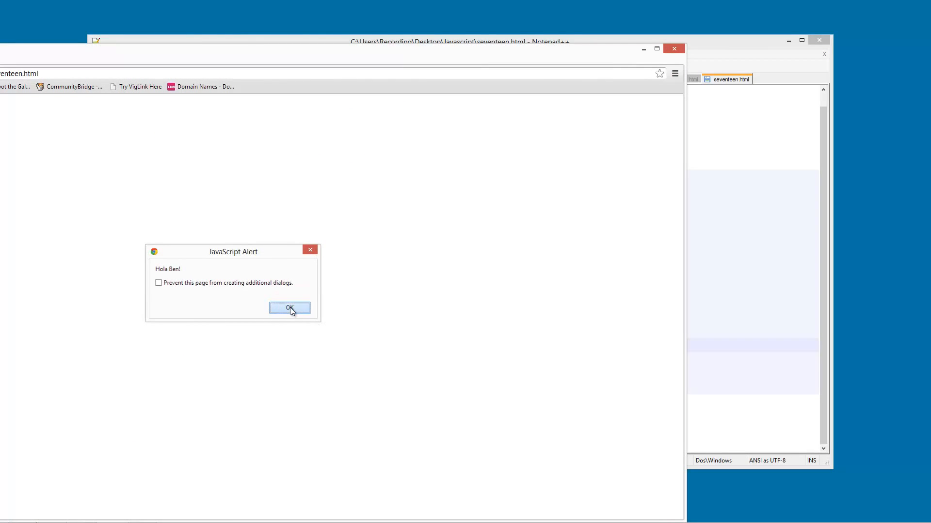
click(289, 309)
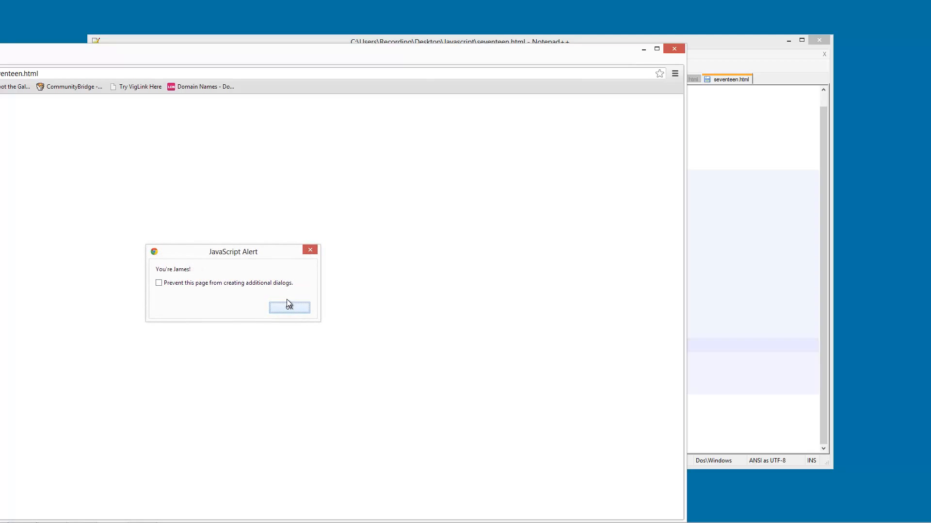
click(288, 307)
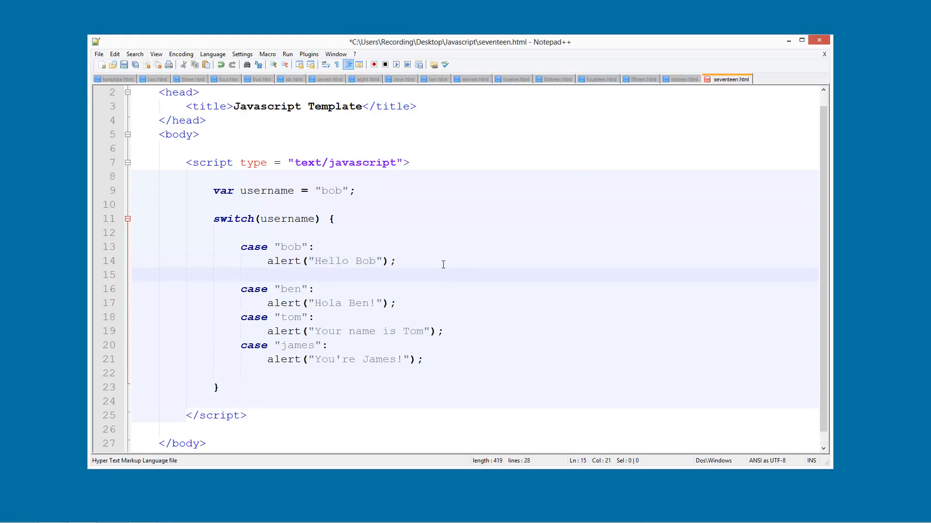
Type break; after the alerts, starting with the bob and ben cases
text(break;)
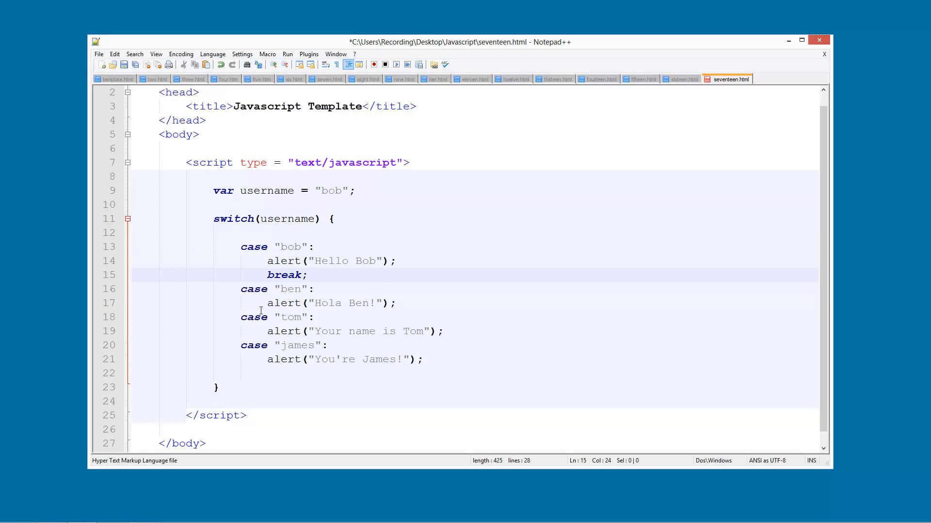
mouse_move(261, 289)
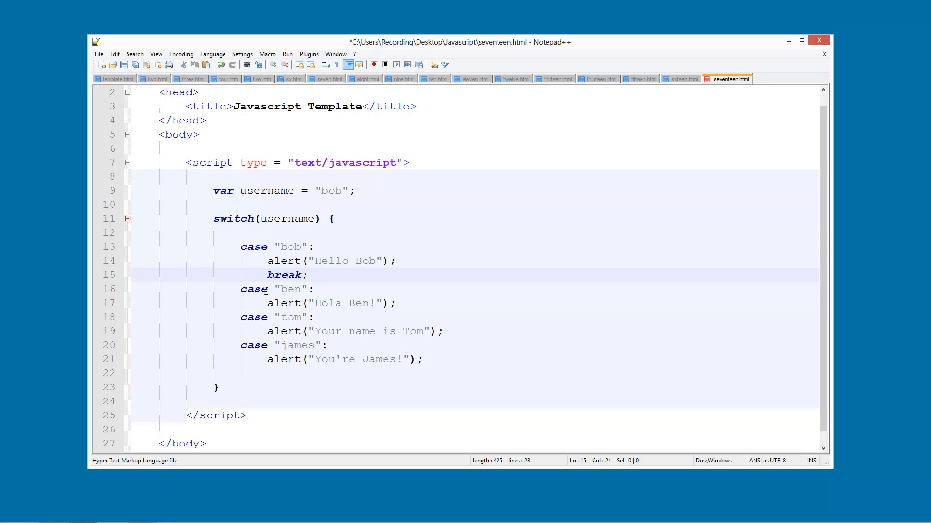
click(306, 274)
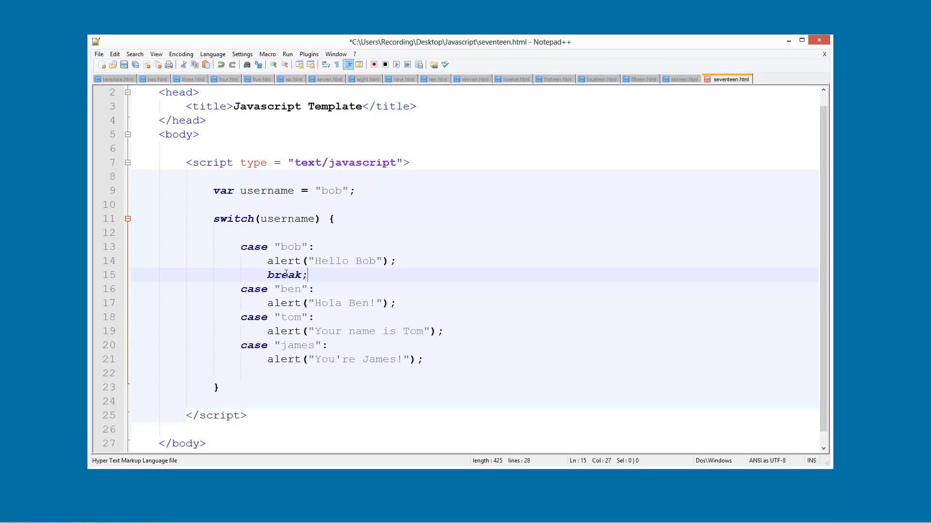
click(398, 303)
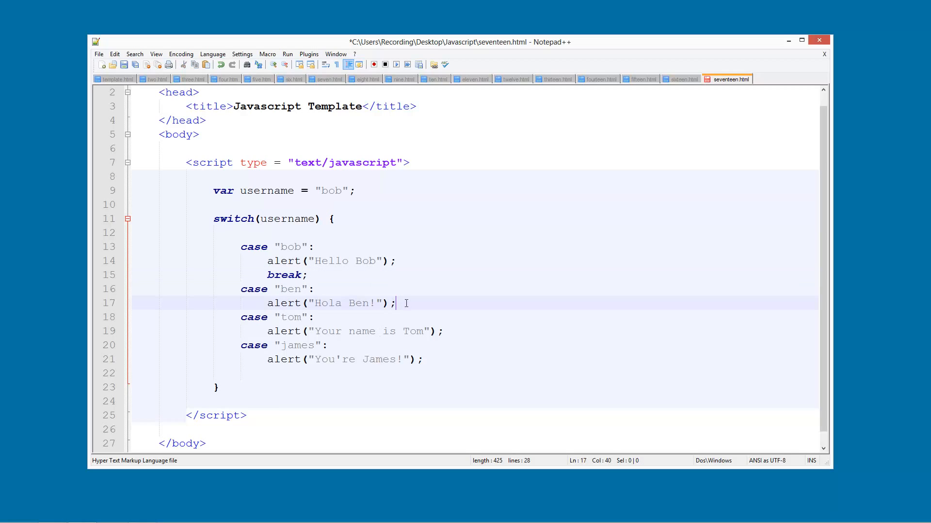
text(break;)
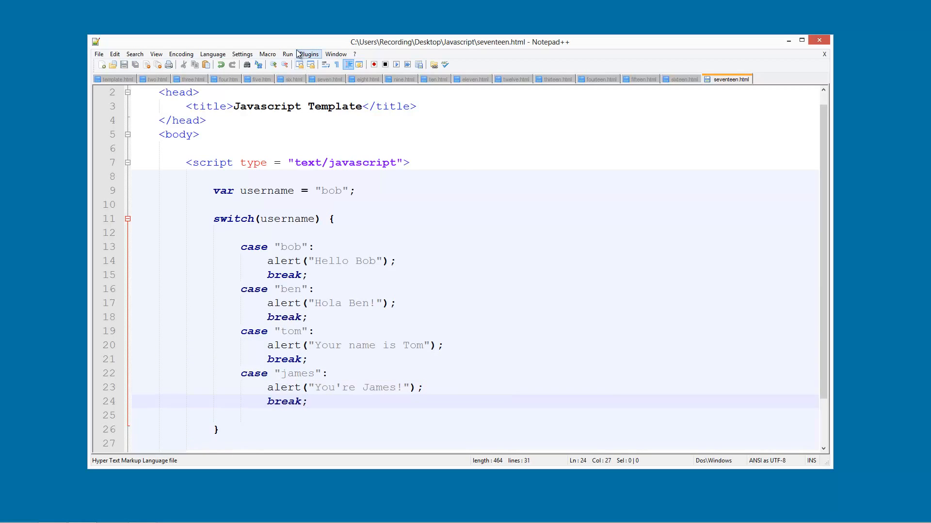
Relaunch the page in Chrome, dismiss the single Hello Bob alert, and close the browser
click(287, 54)
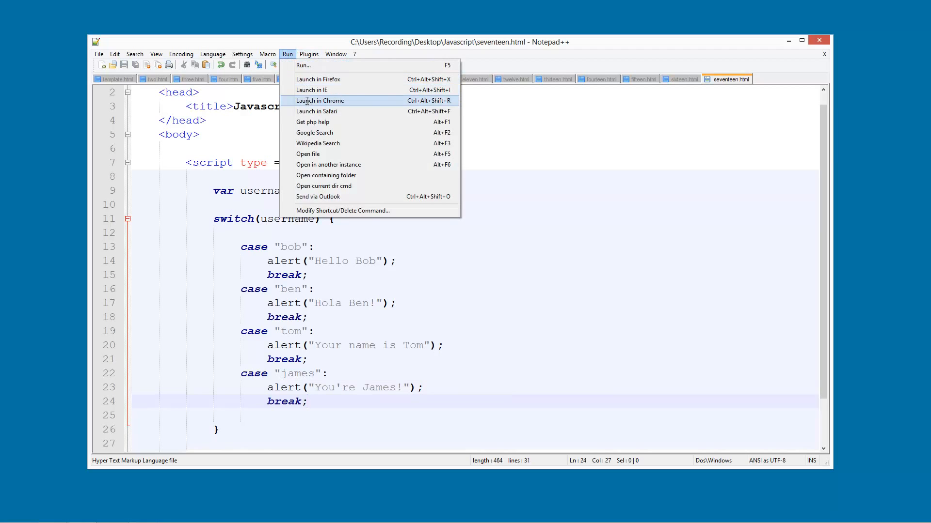
click(320, 100)
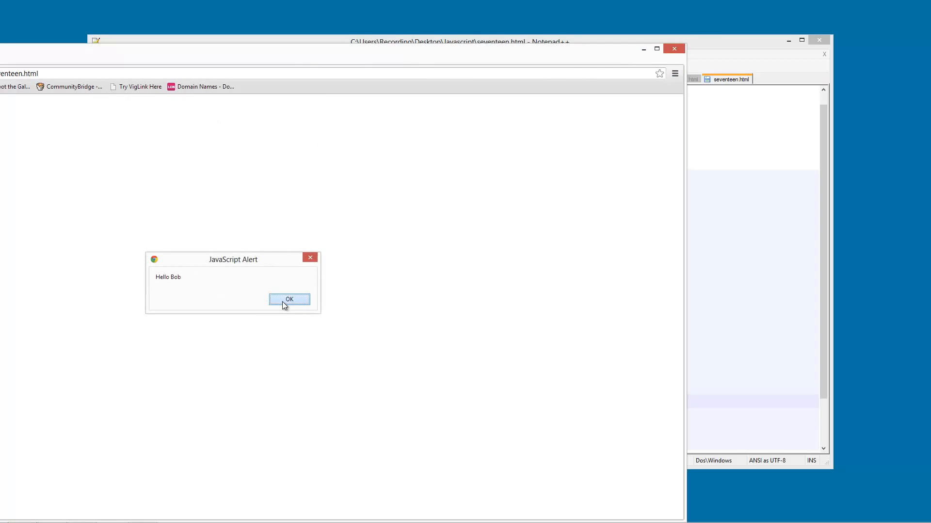
click(289, 299)
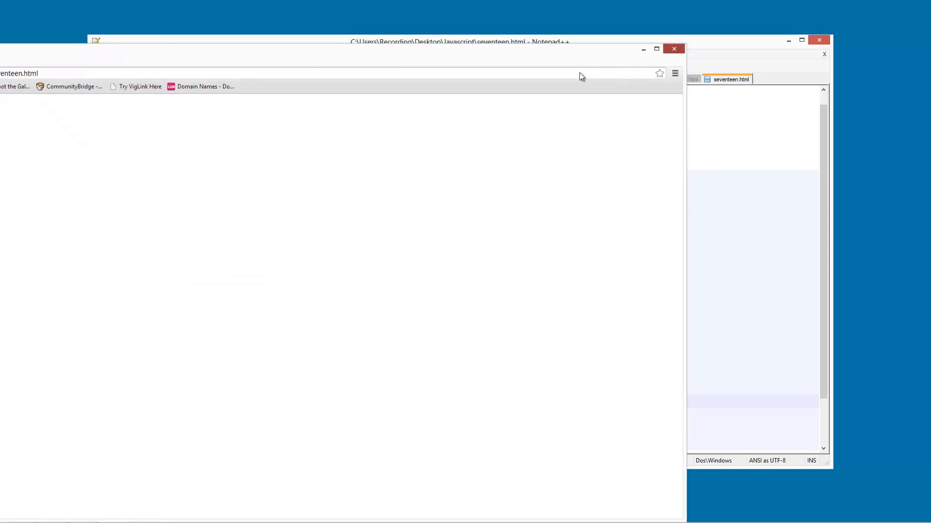
click(457, 42)
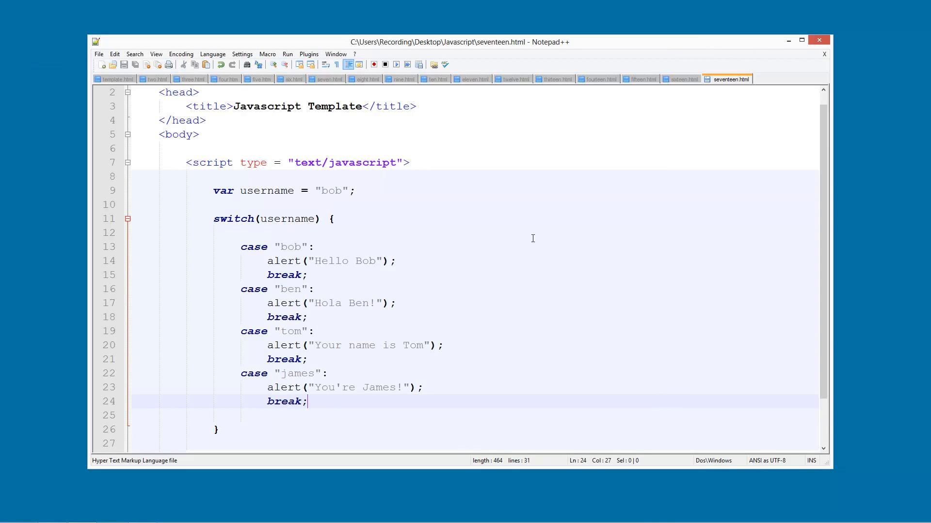
scroll(down, 3)
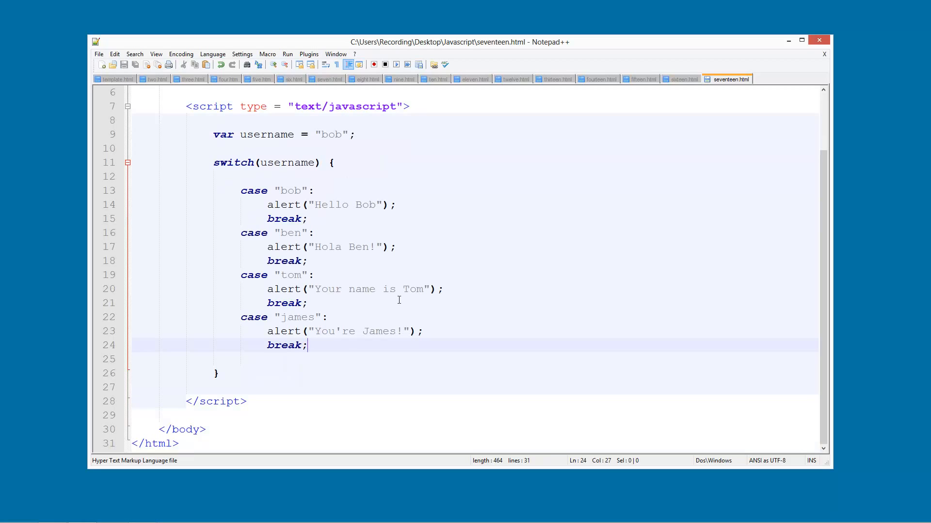
key(Enter)
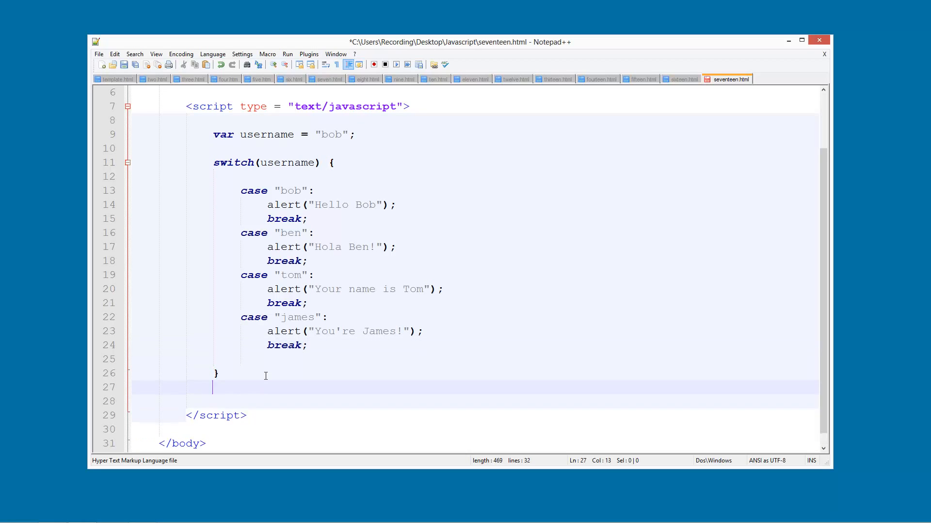
text(if() {)
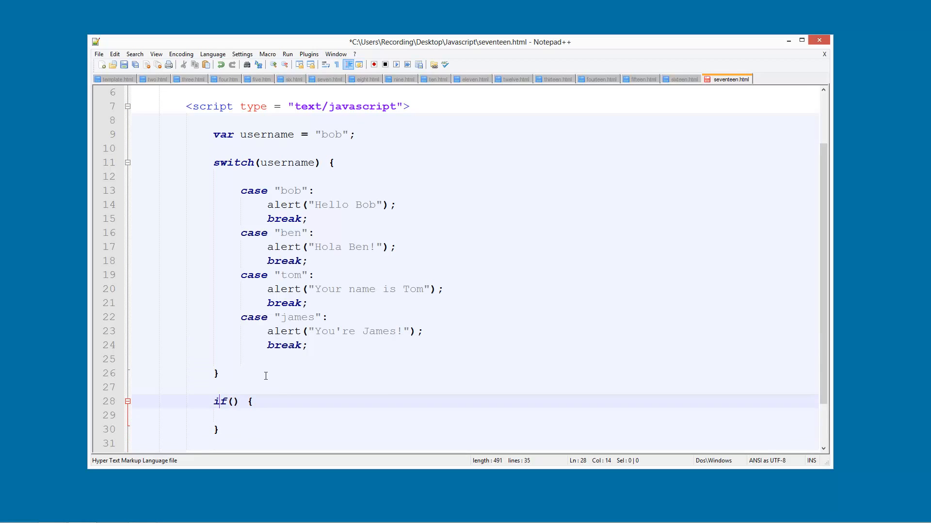
text(username==")
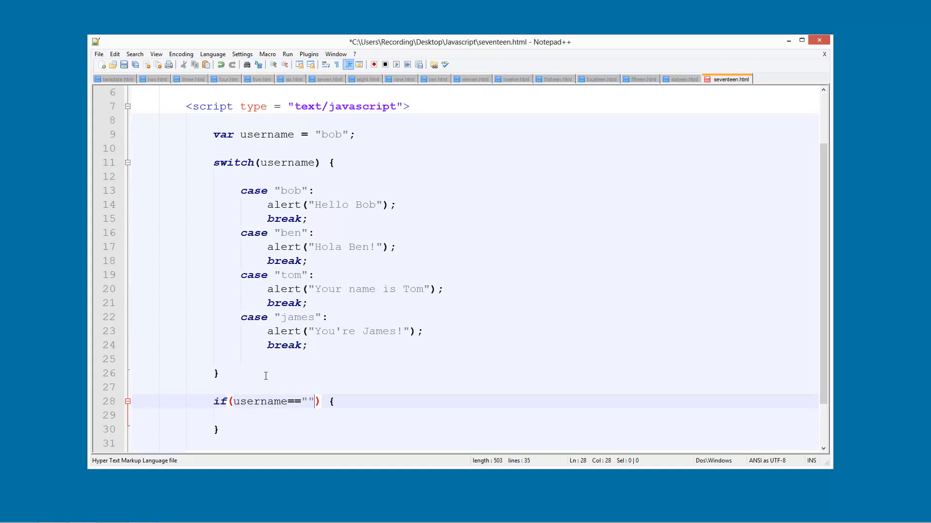
text(bob)
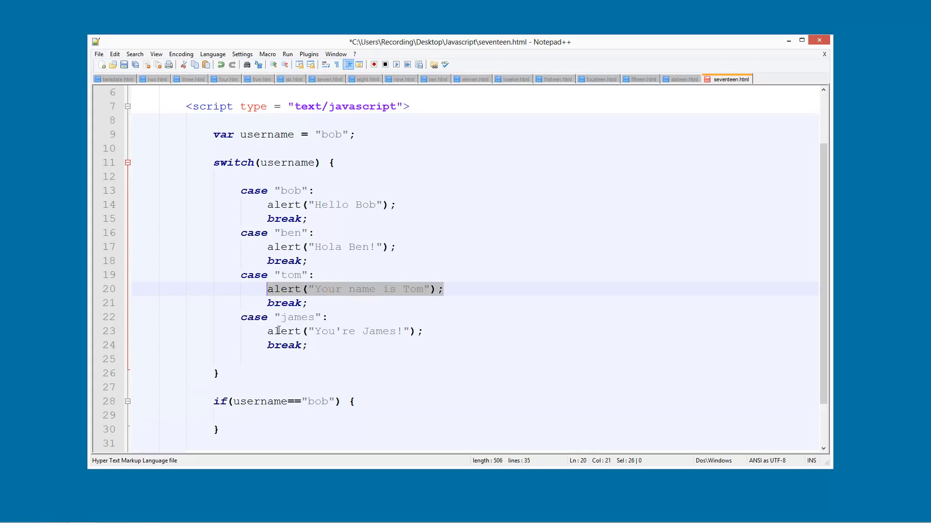
text(alert("Your name is Tom");)
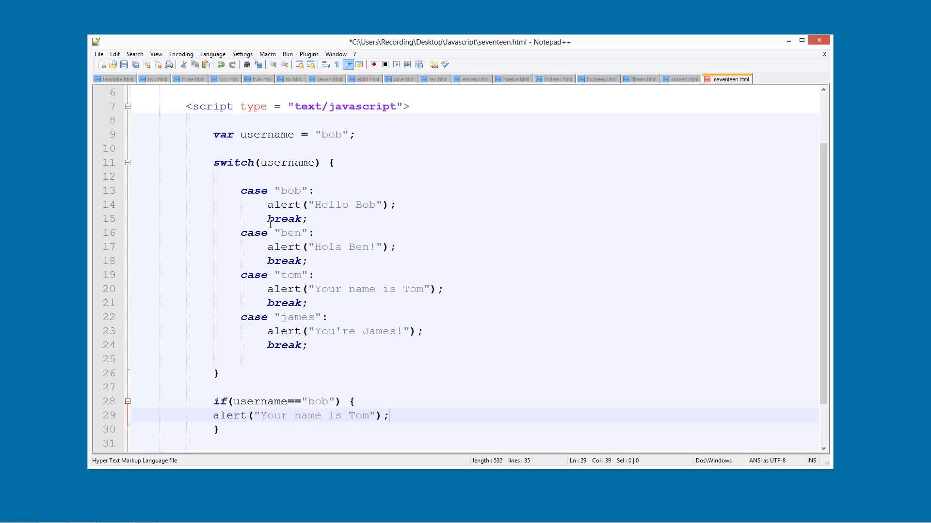
mouse_move(255, 363)
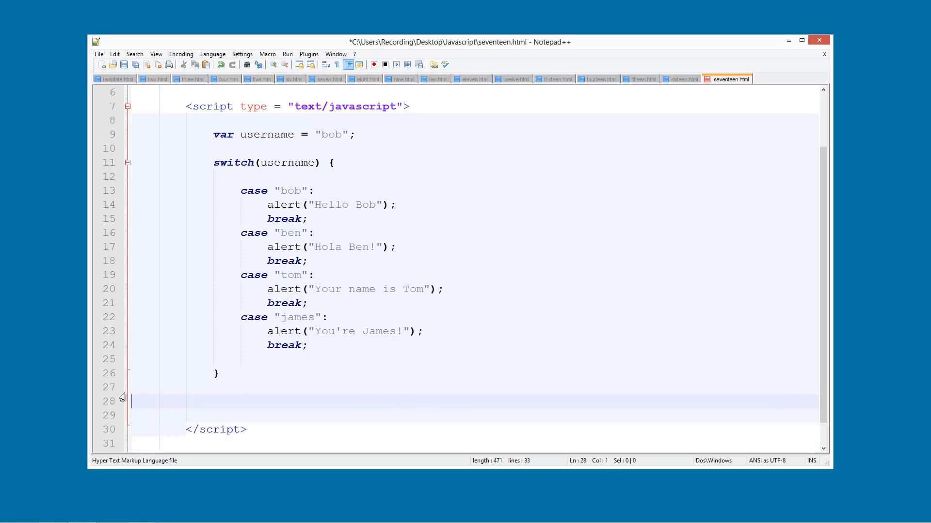
key(Backspace)
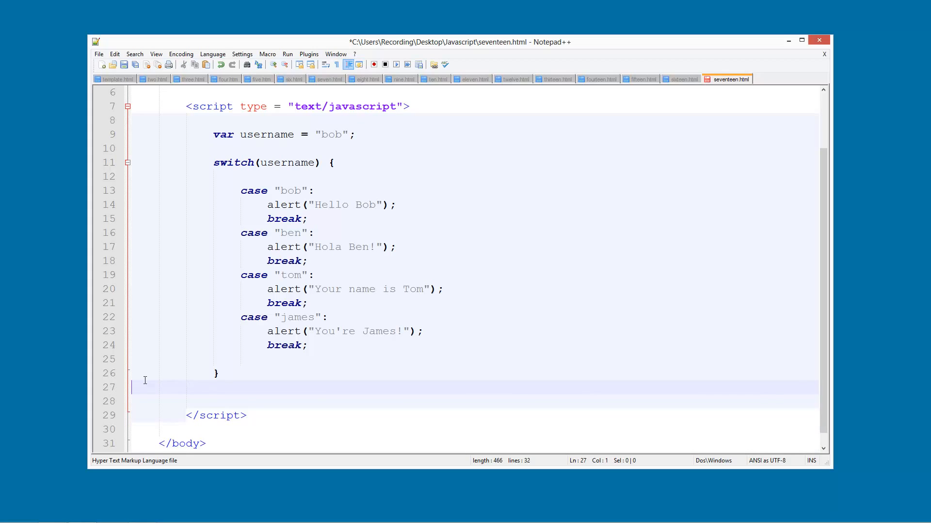